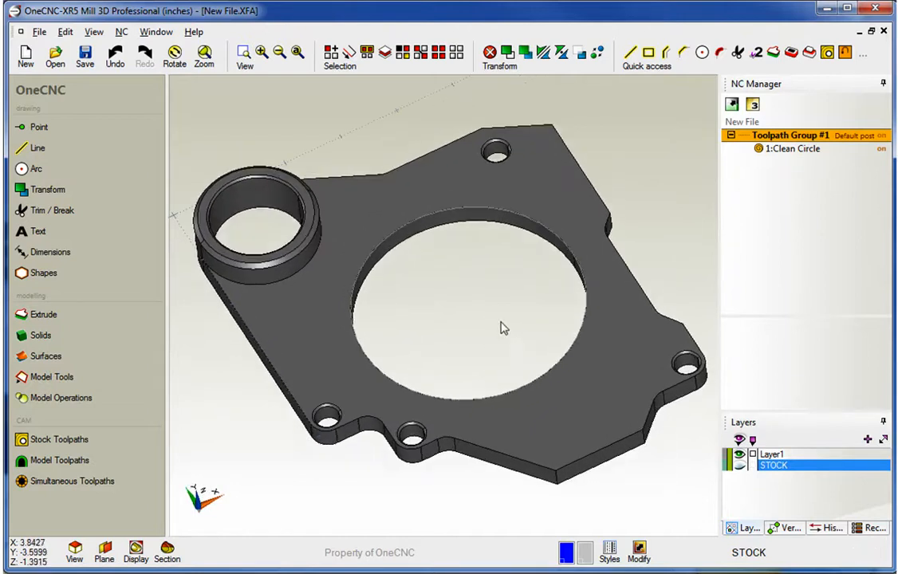
pyautogui.moveTo(499, 429)
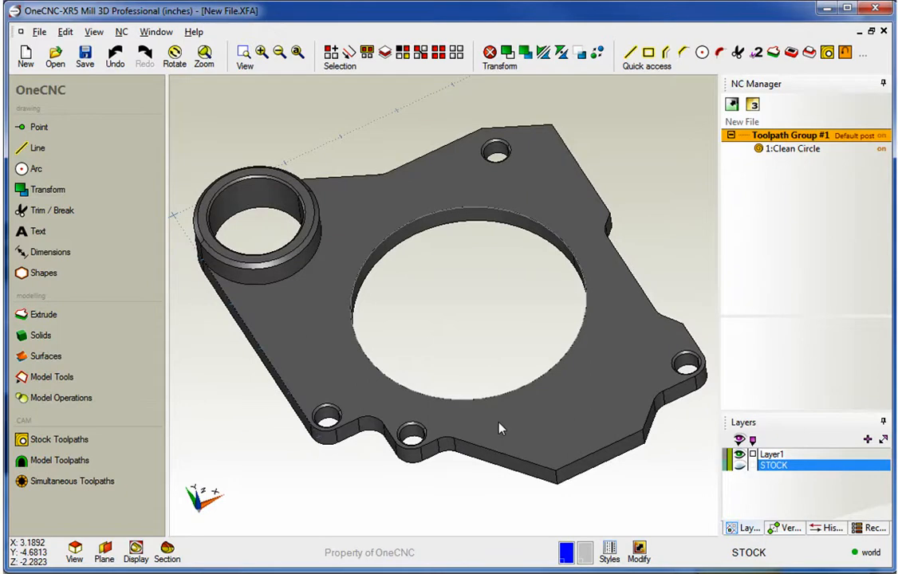
pyautogui.moveTo(428, 243)
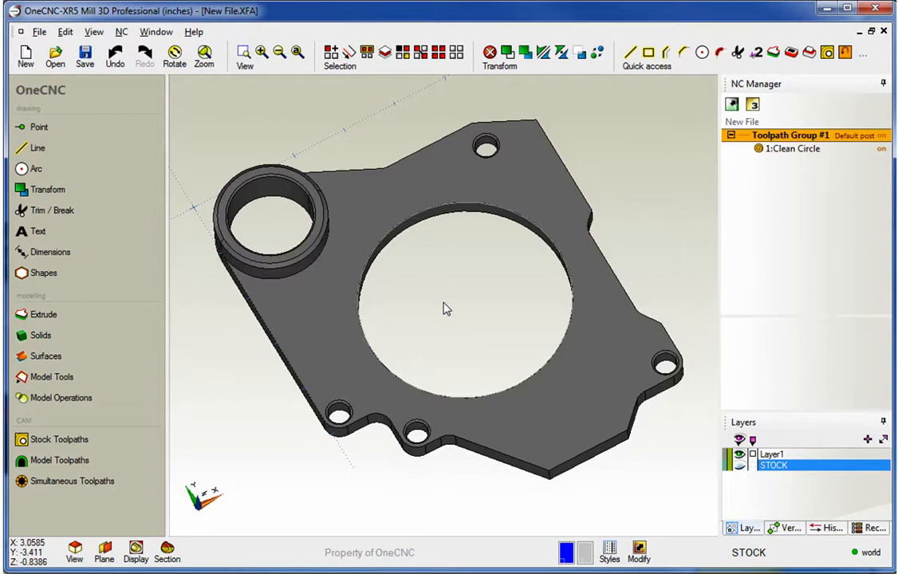
pyautogui.moveTo(492, 335)
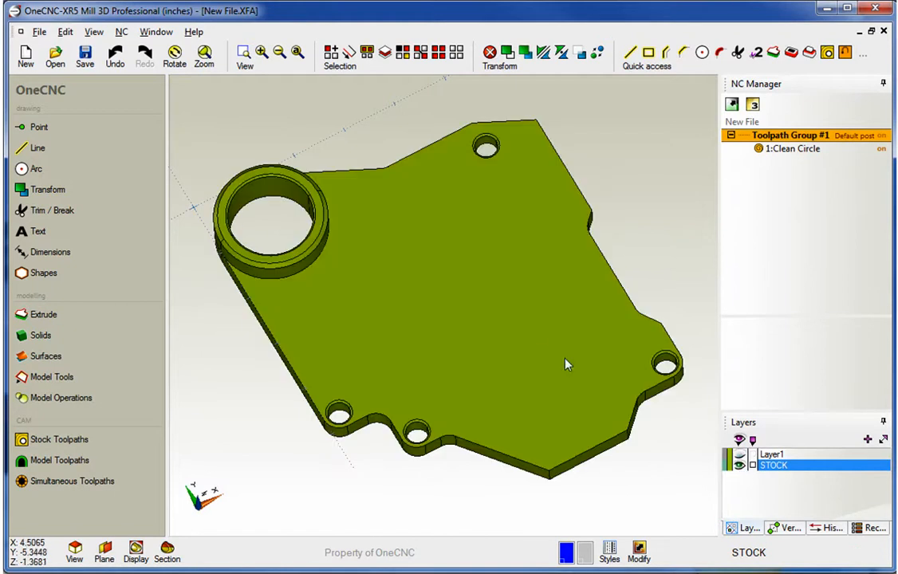
# - Show the part layer, then simulate Clean Circle using the STOCK layer's custom stock model
pyautogui.moveTo(567, 366); pyautogui.dragTo(638, 407)
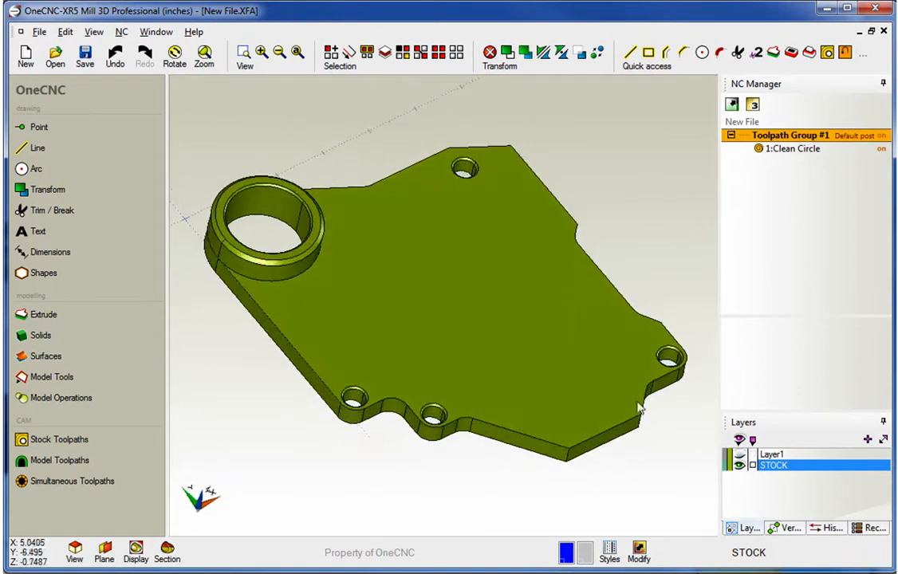
pyautogui.click(740, 460)
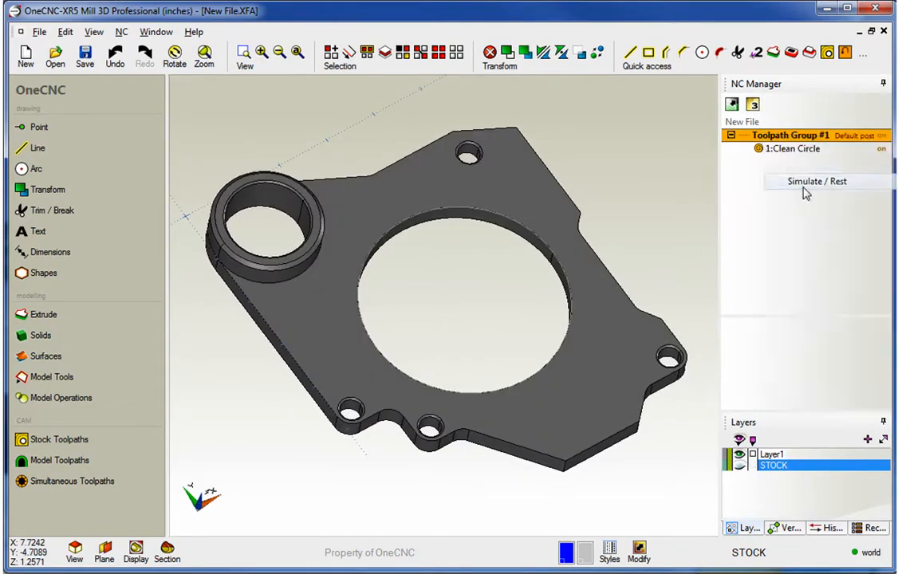
pyautogui.click(817, 181)
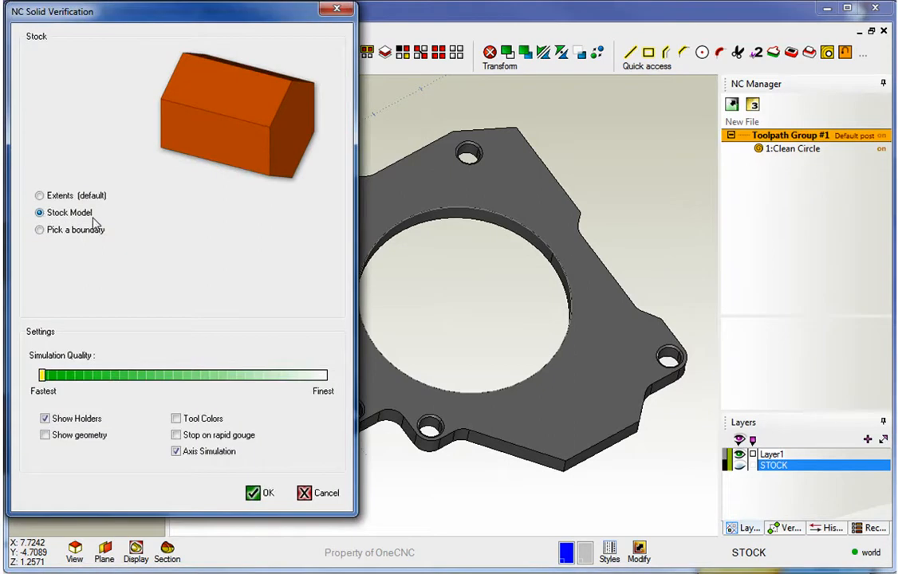
pyautogui.moveTo(255, 487)
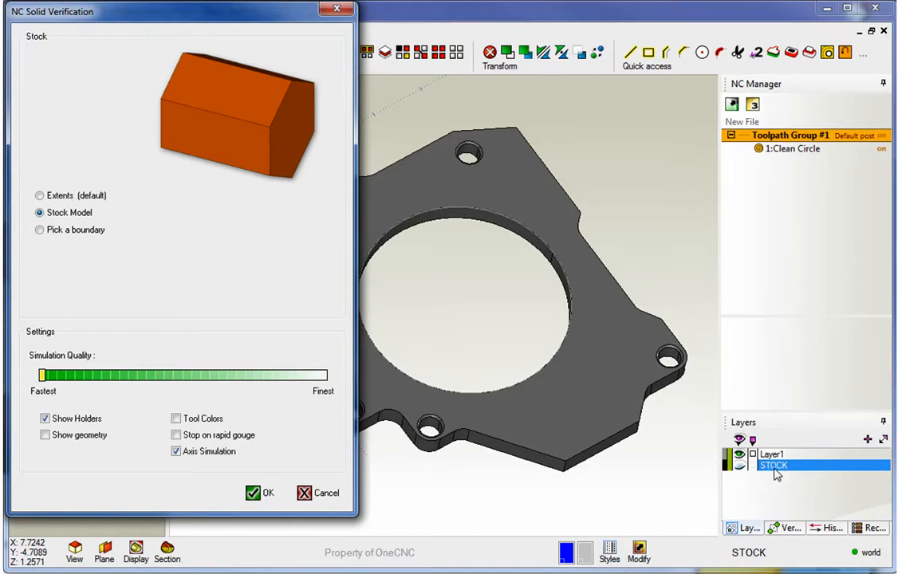
pyautogui.moveTo(779, 474)
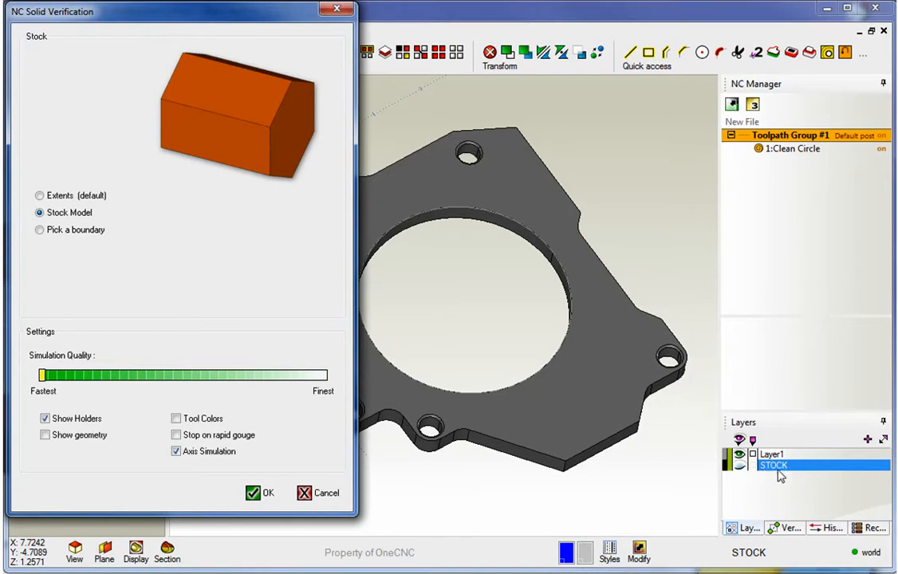
pyautogui.moveTo(301, 477)
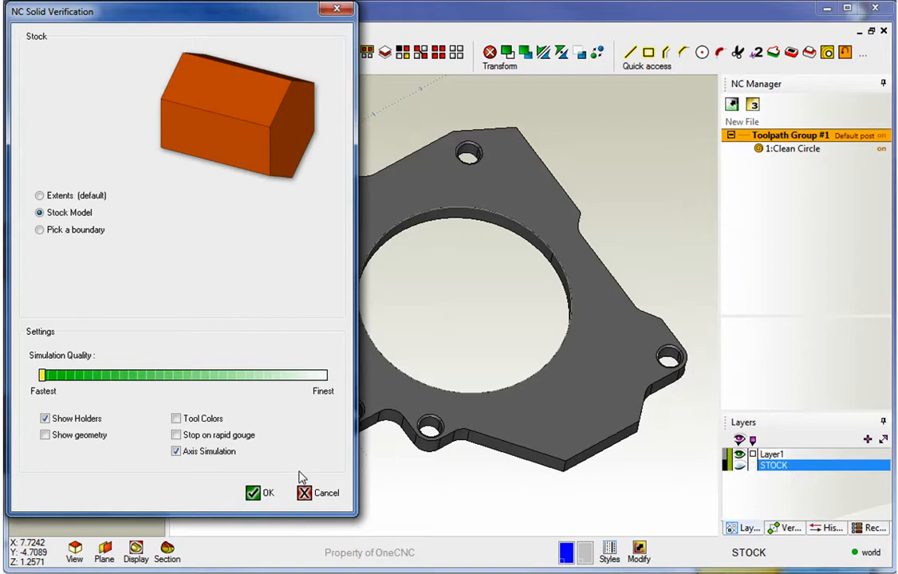
pyautogui.click(261, 493)
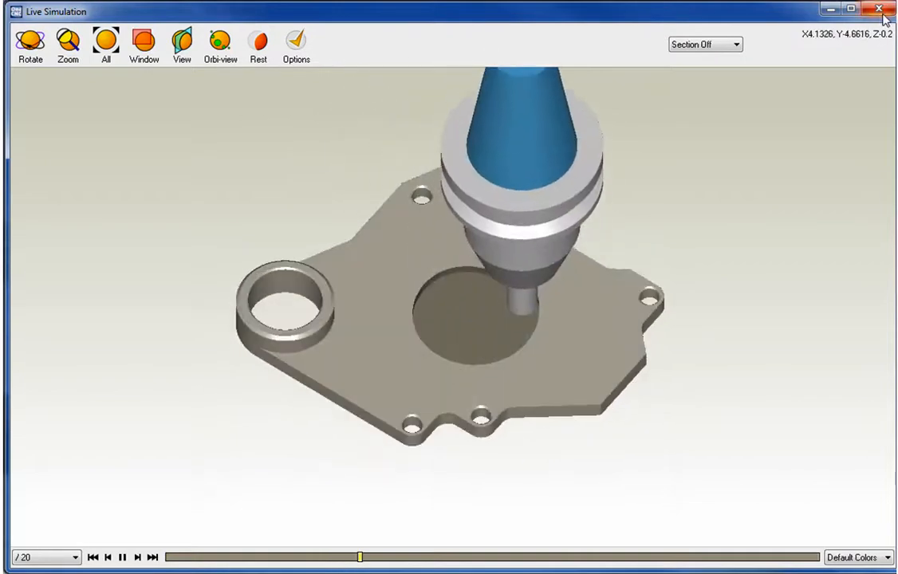
# - Close the Live Simulation window and rotate the view of the bracket part
pyautogui.click(881, 9)
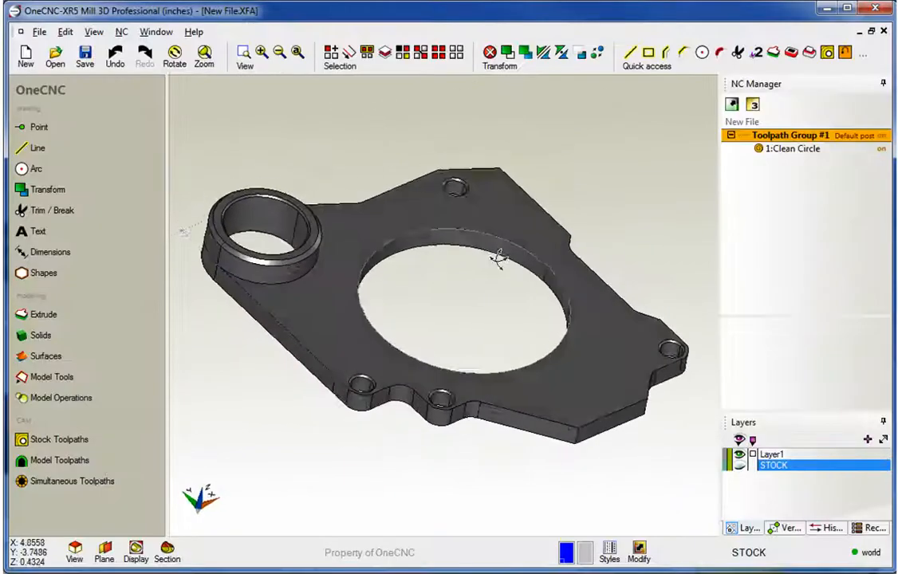
pyautogui.moveTo(495, 264); pyautogui.dragTo(478, 300)
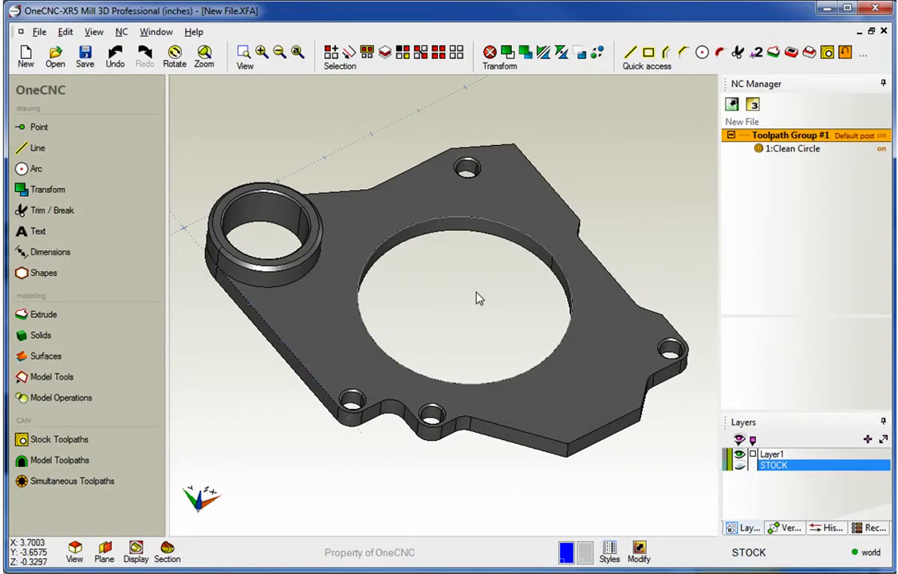
pyautogui.moveTo(227, 138)
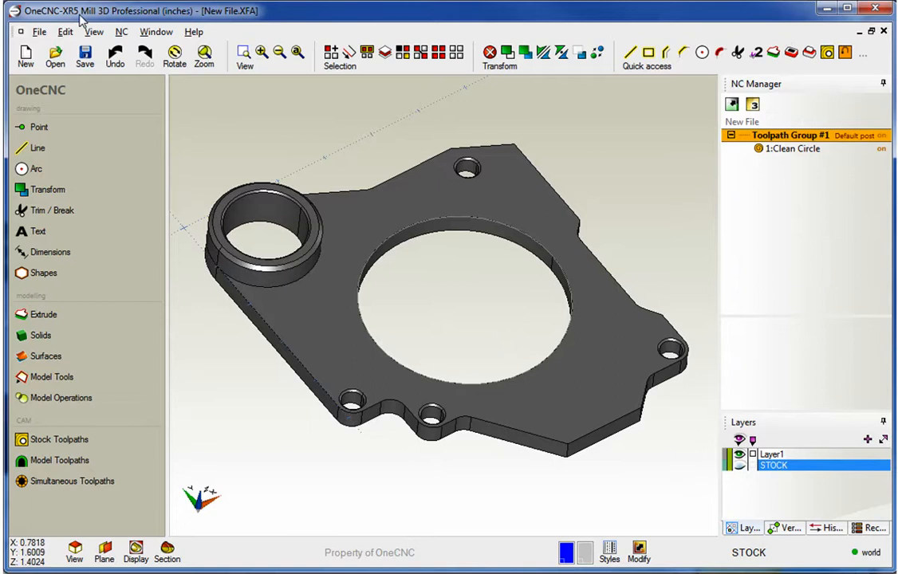
pyautogui.moveTo(148, 18)
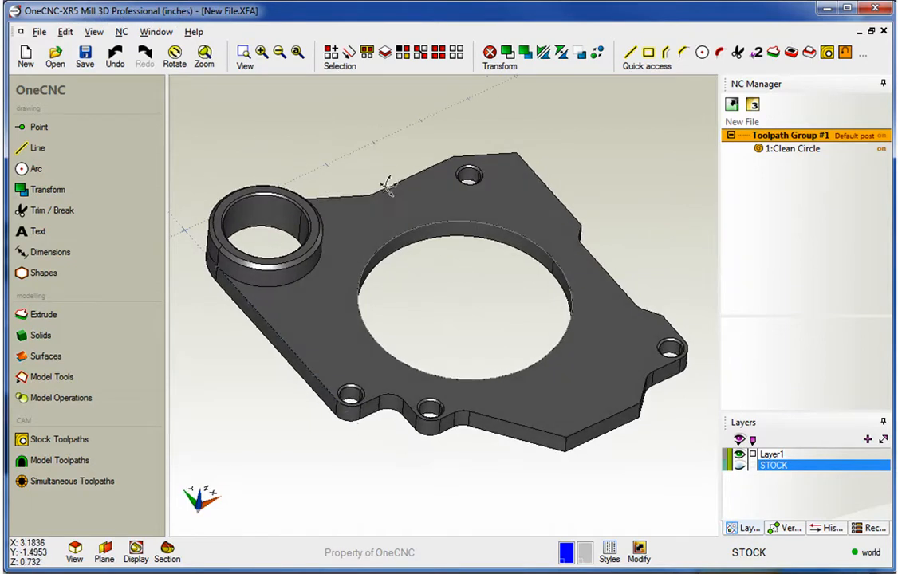
pyautogui.moveTo(399, 231)
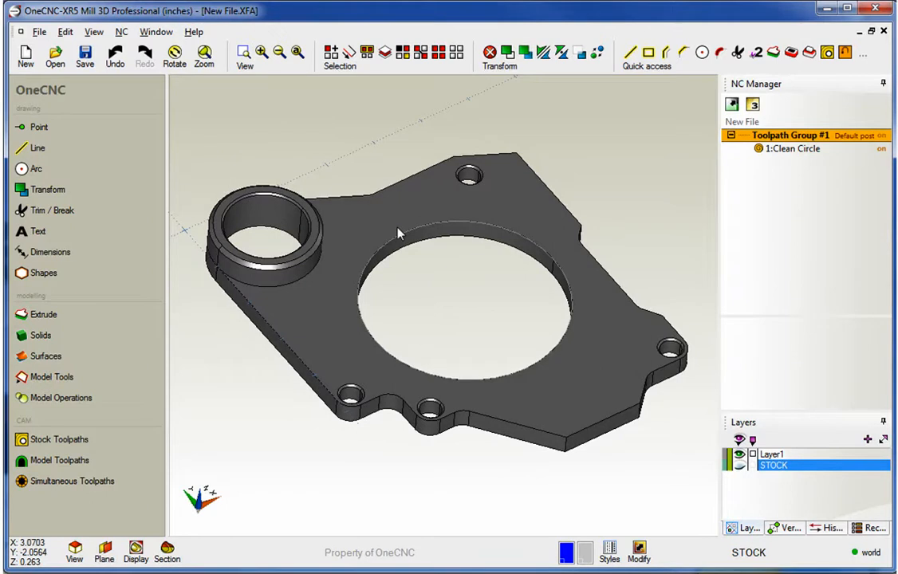